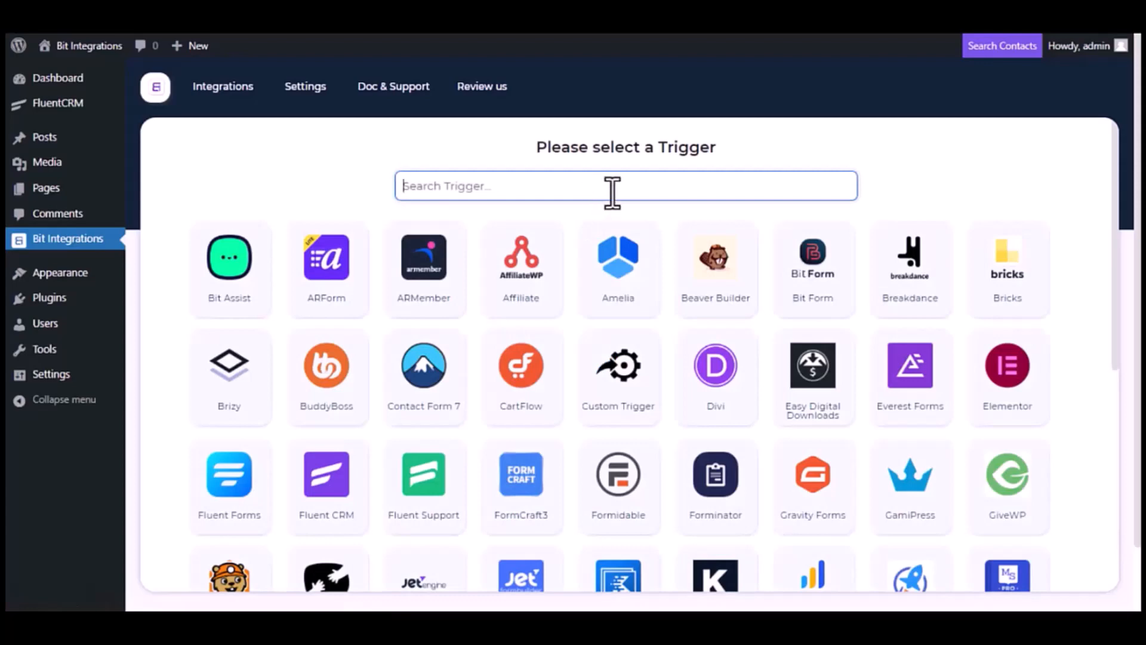
Step: Choose Fluent CRM as the trigger with the 'A contact is create' event
text(Fluent CRM)
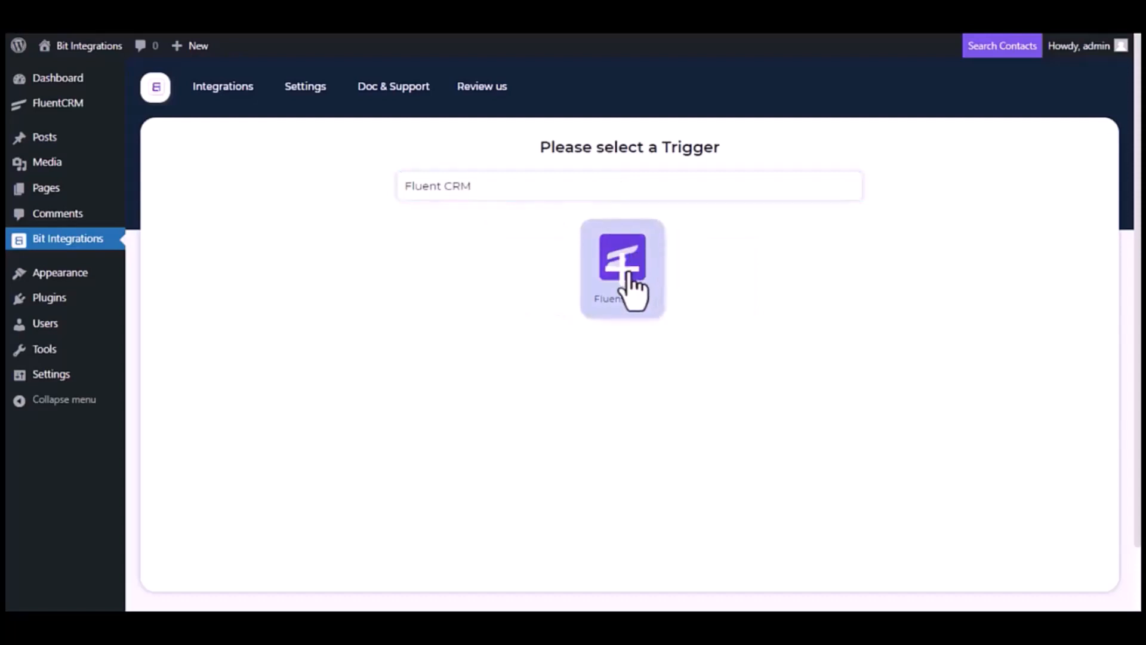
click(621, 268)
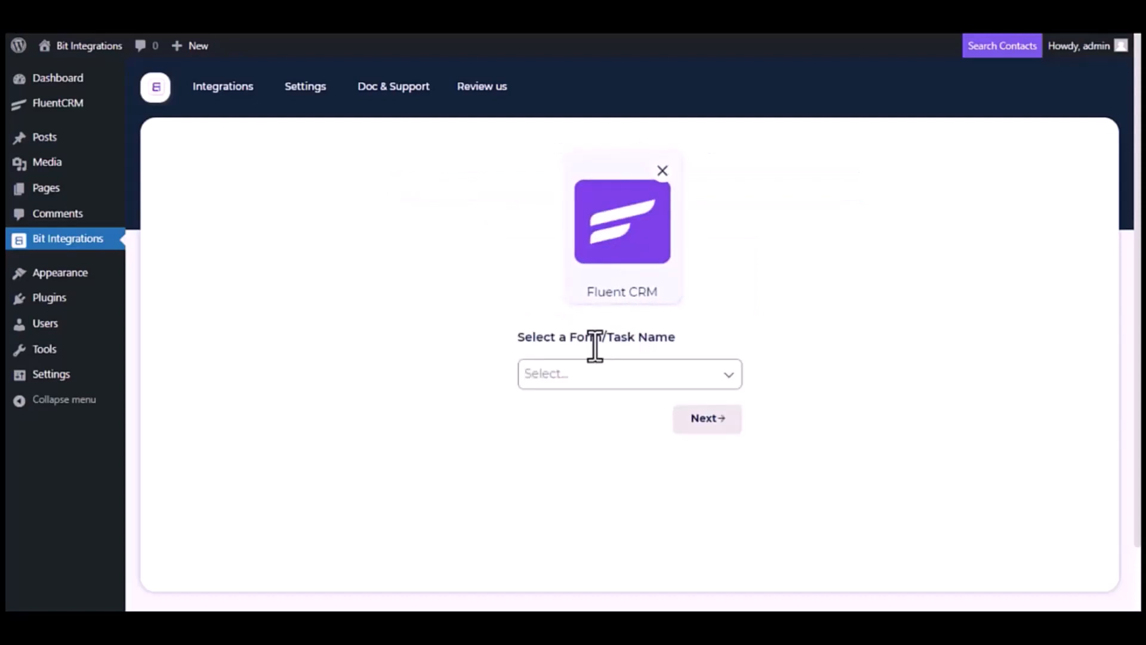
click(627, 374)
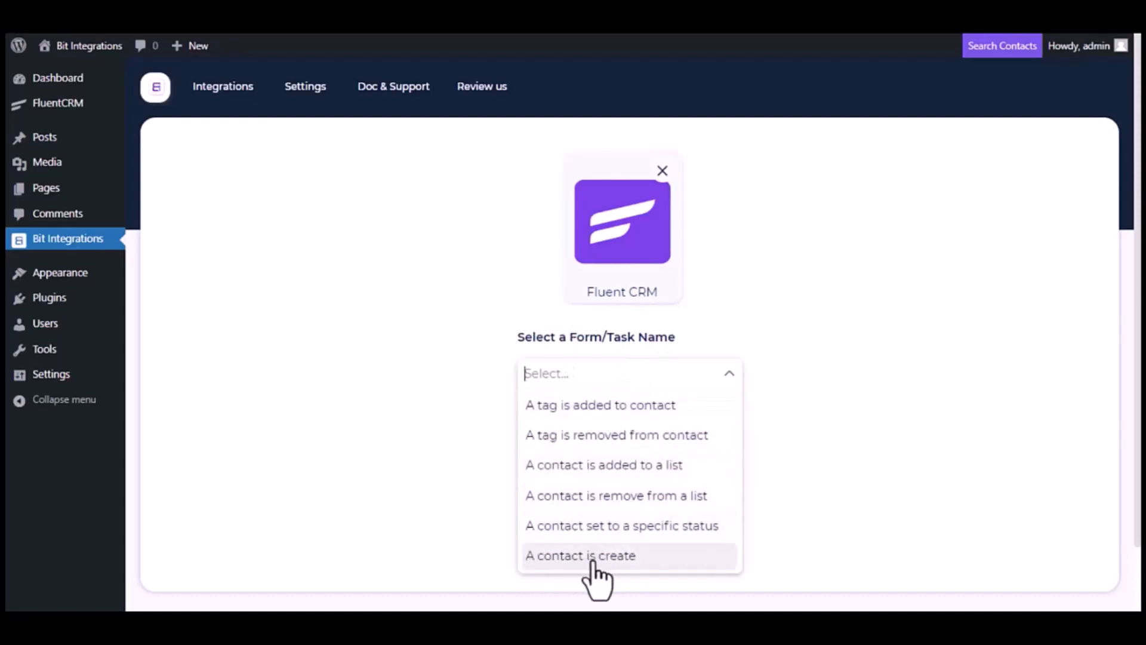
click(580, 555)
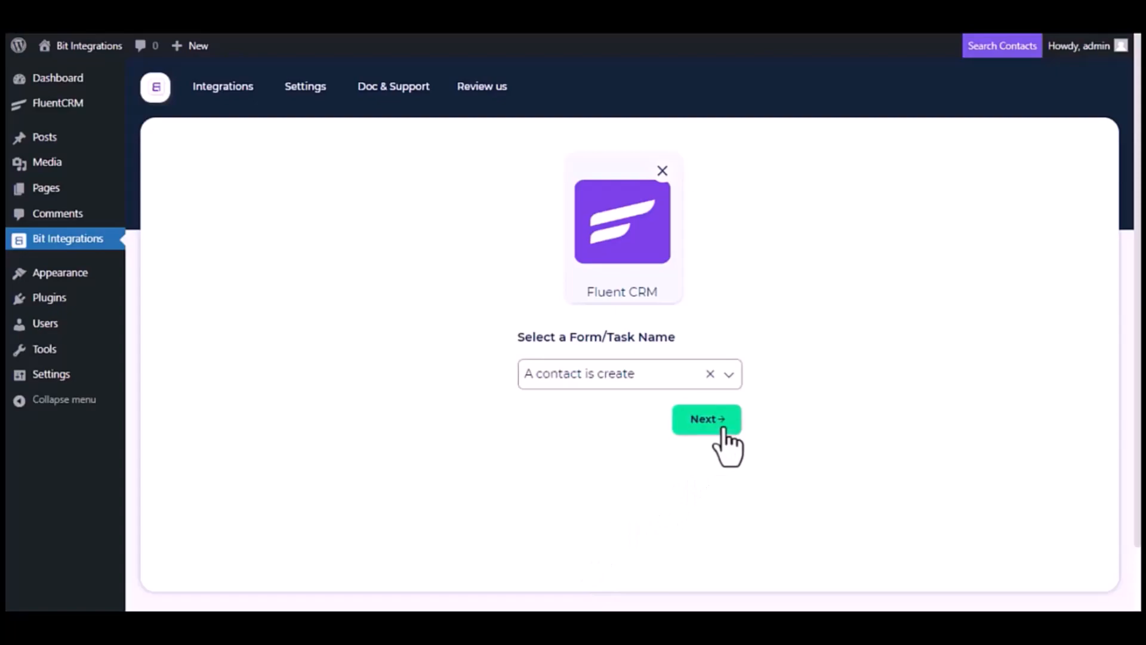
Step: Search the actions for 'klav' and pick Klaviyo as the action app
click(706, 420)
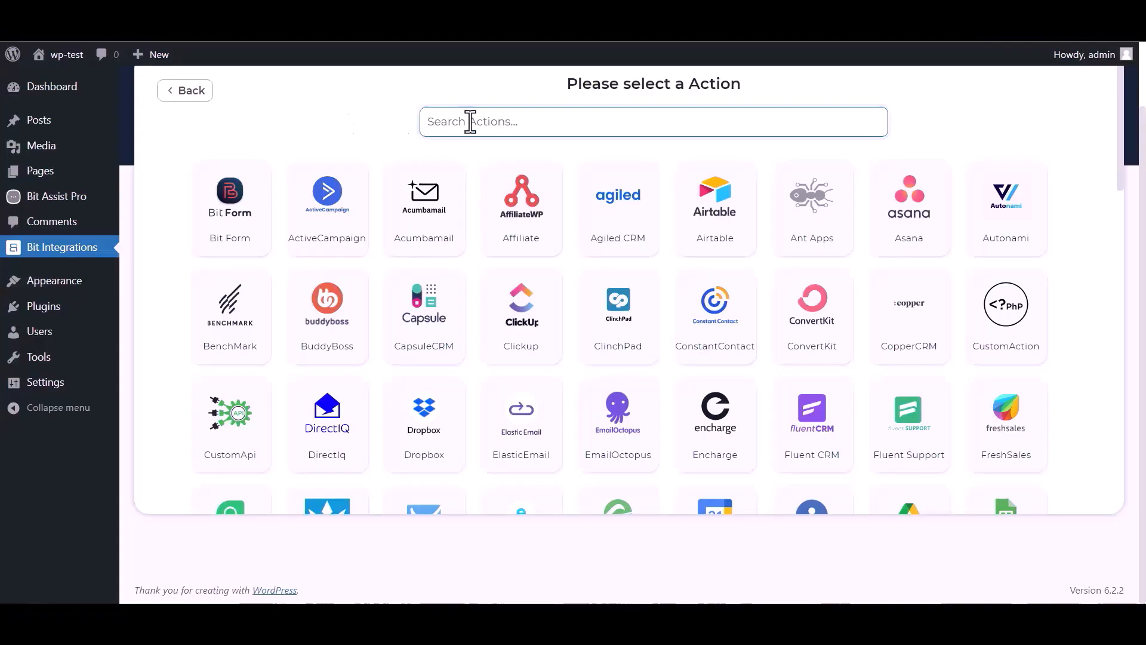
text(klav)
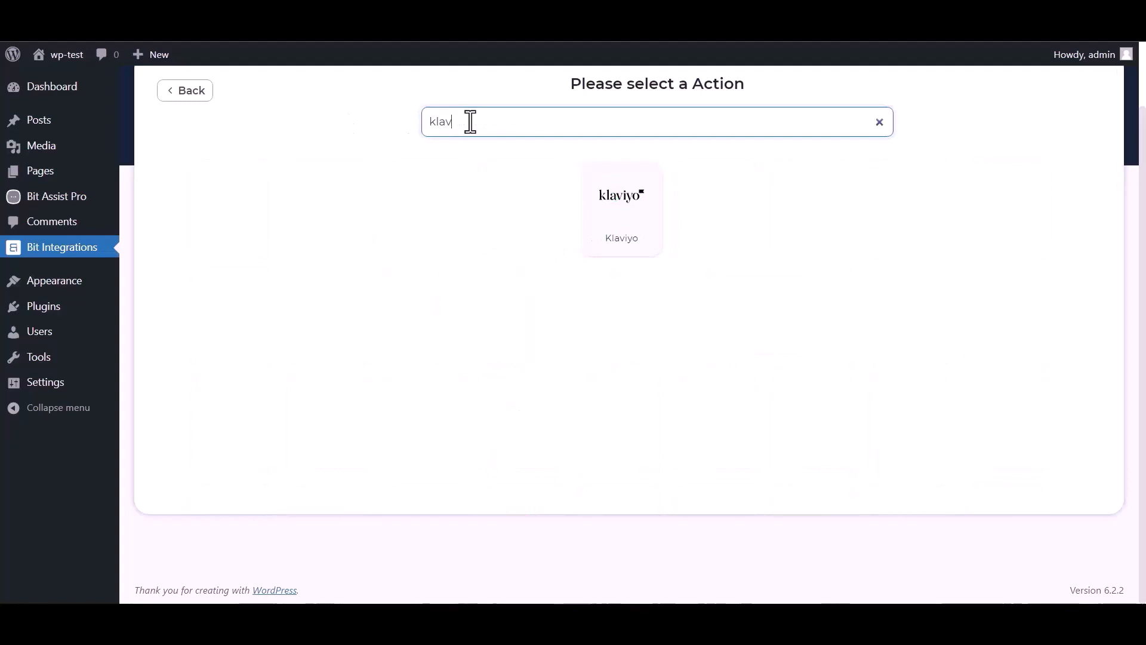
click(621, 208)
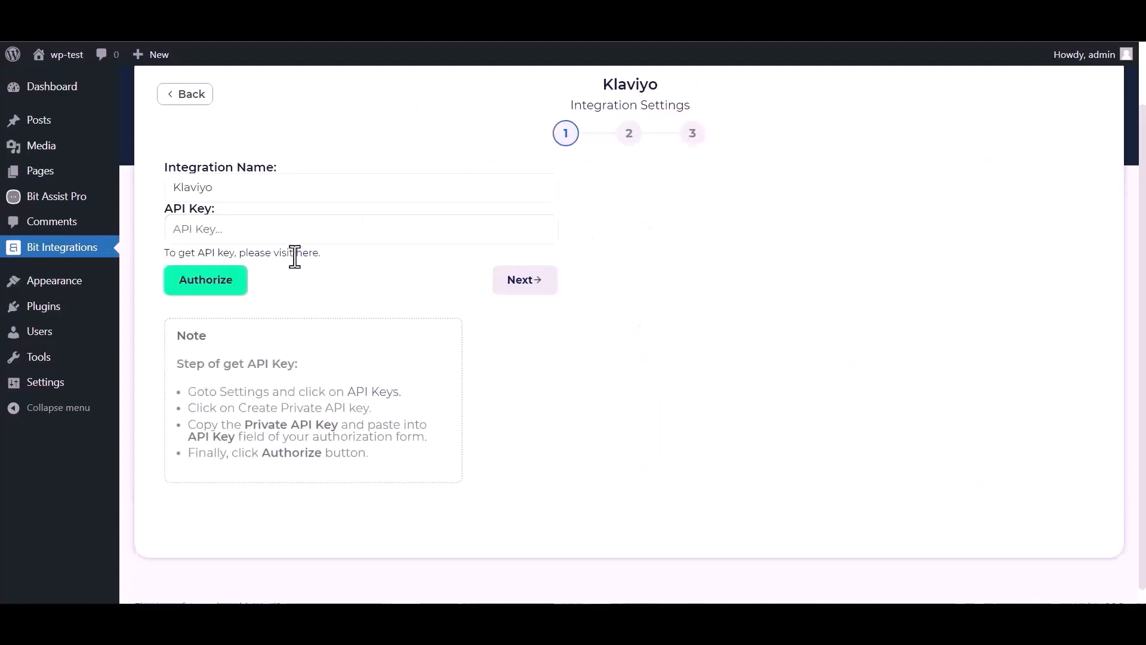
Step: Create a Klaviyo private API key named 'Bit Integrations' with full access
click(308, 252)
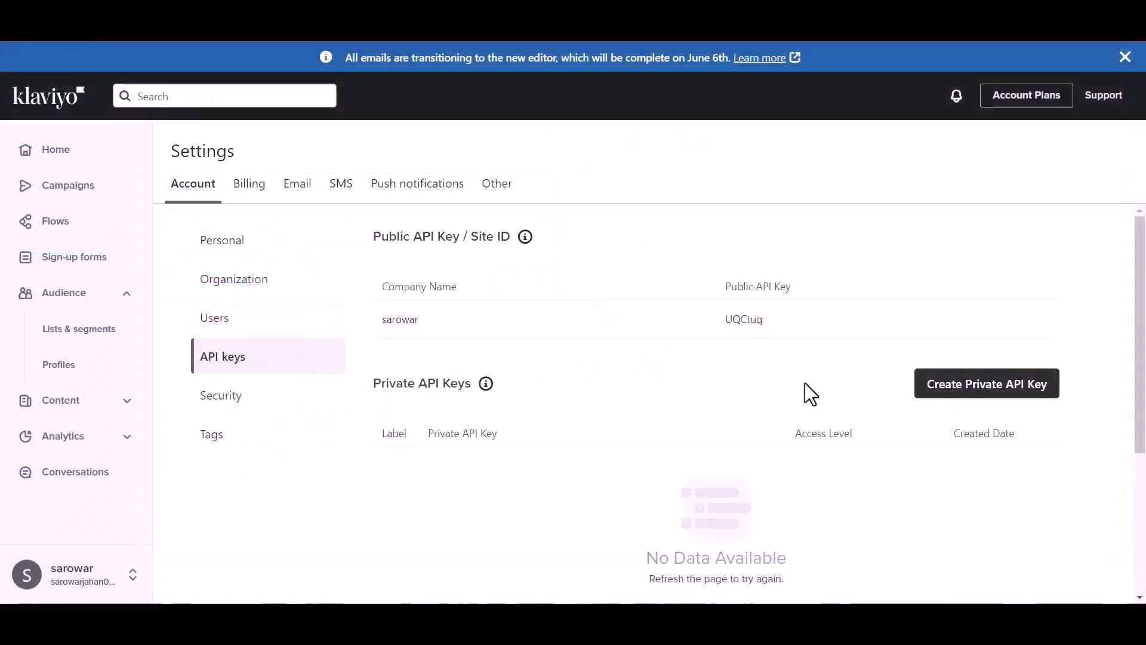
mouse_move(986, 384)
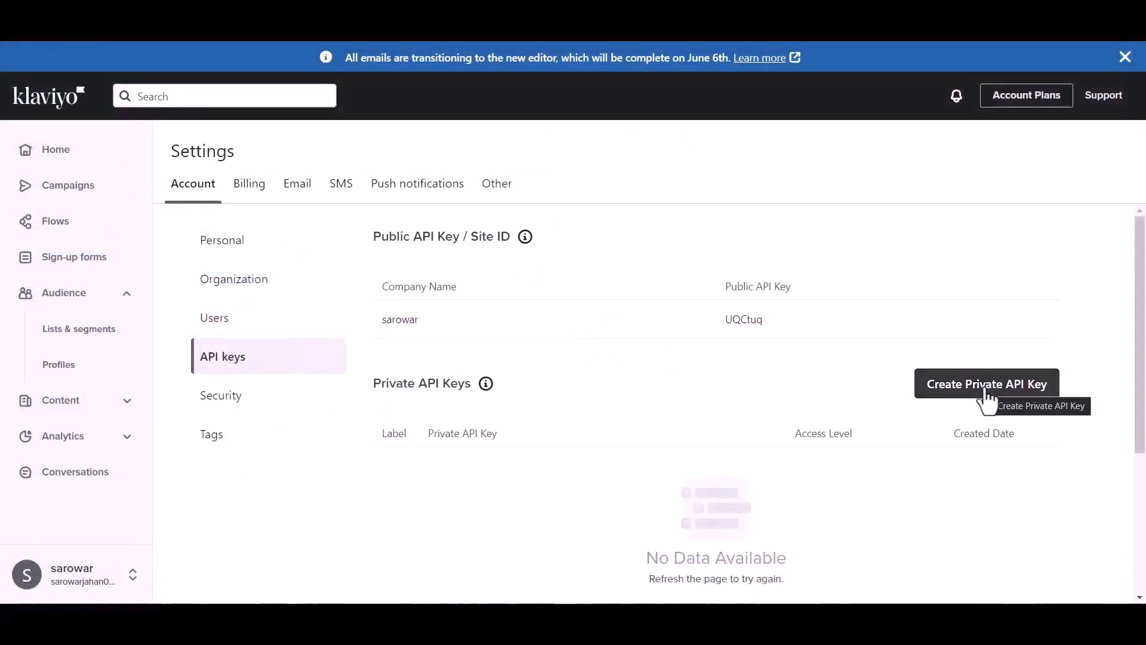
click(985, 383)
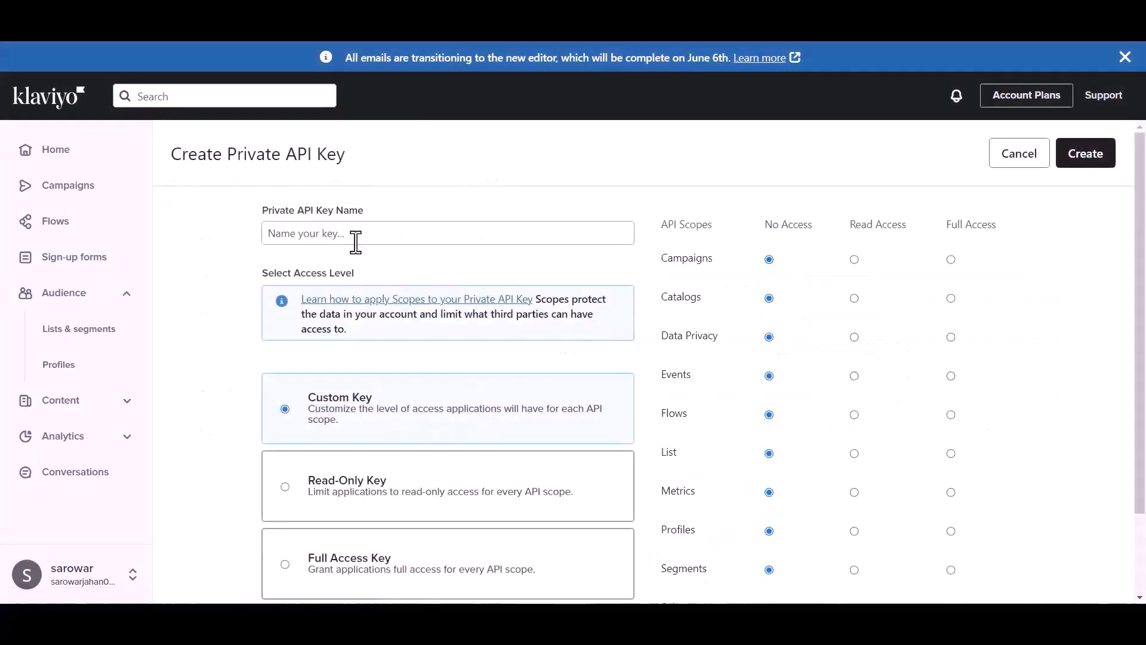
text(Bit)
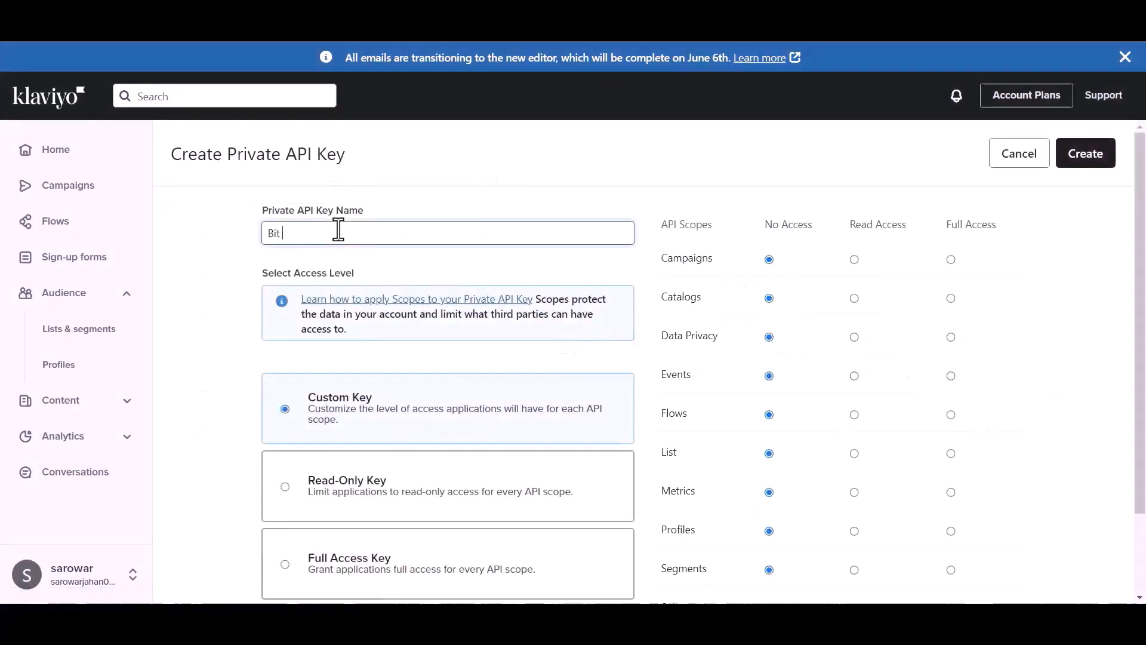
text(Integrations)
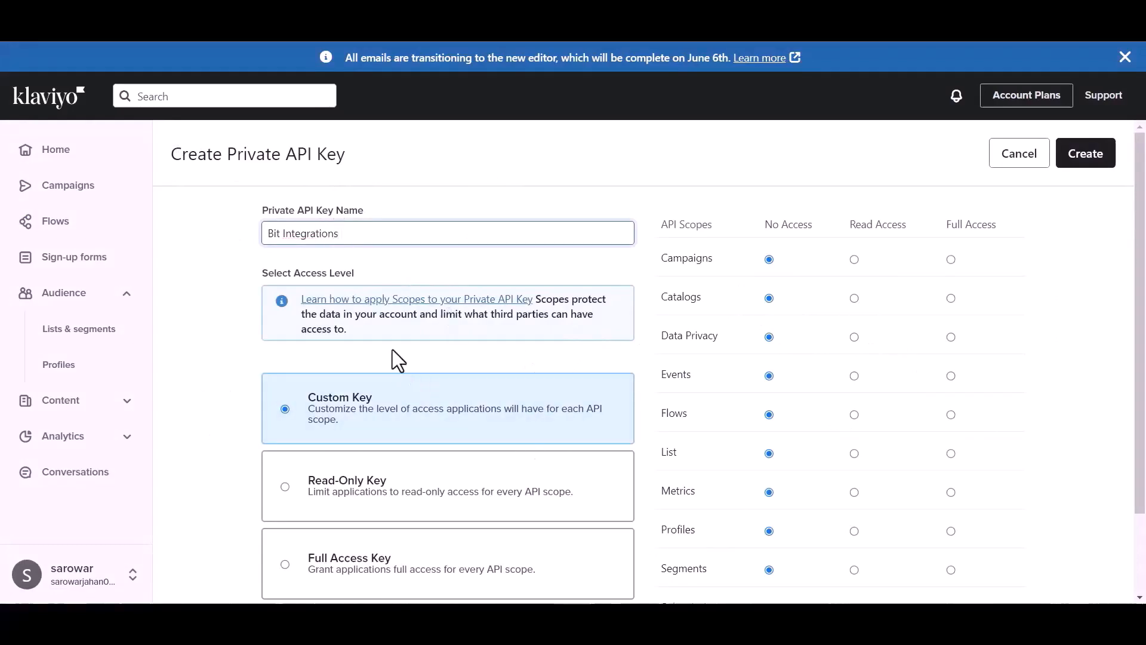
scroll(down, 3)
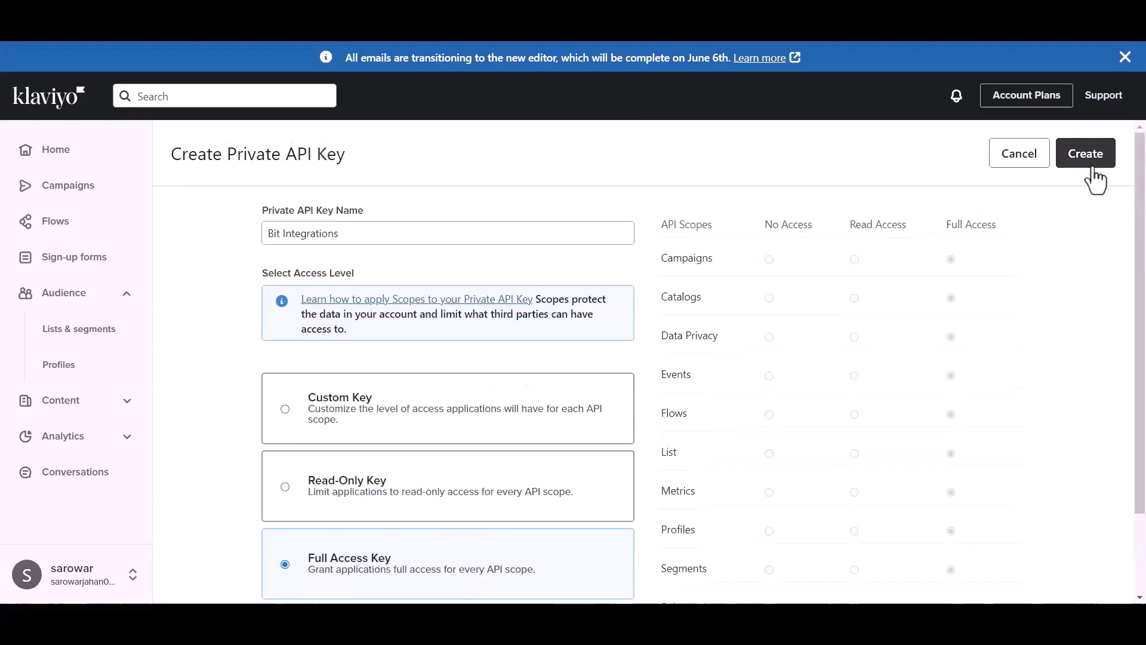
click(1085, 154)
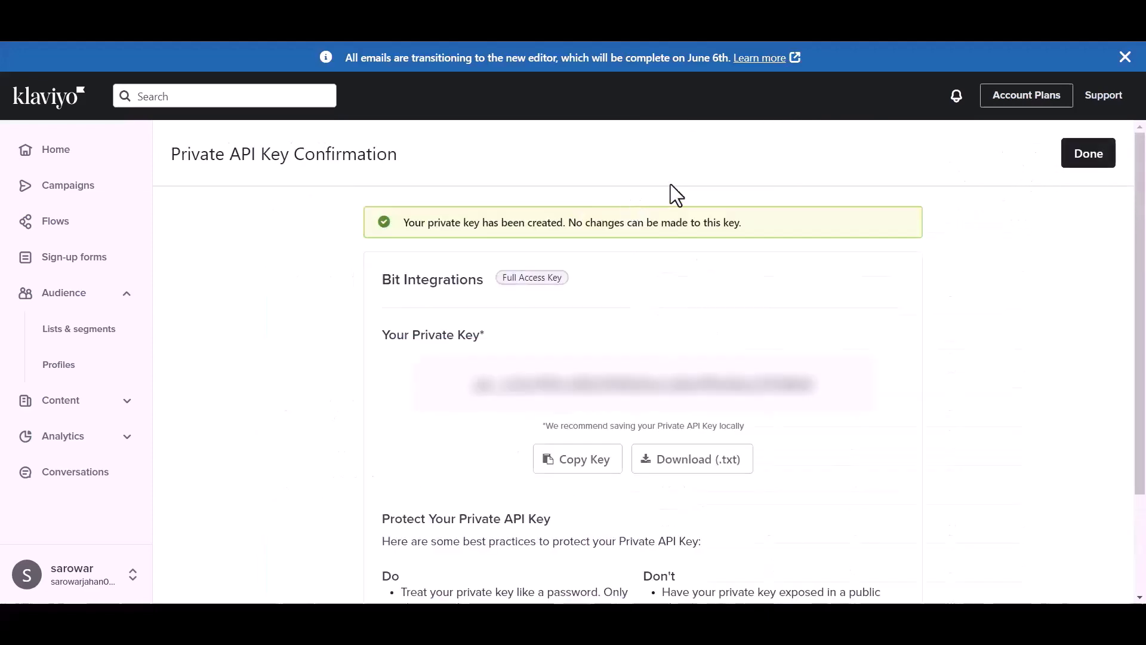
Step: Paste the copied private key into the API Key field and authorize Klaviyo
click(577, 458)
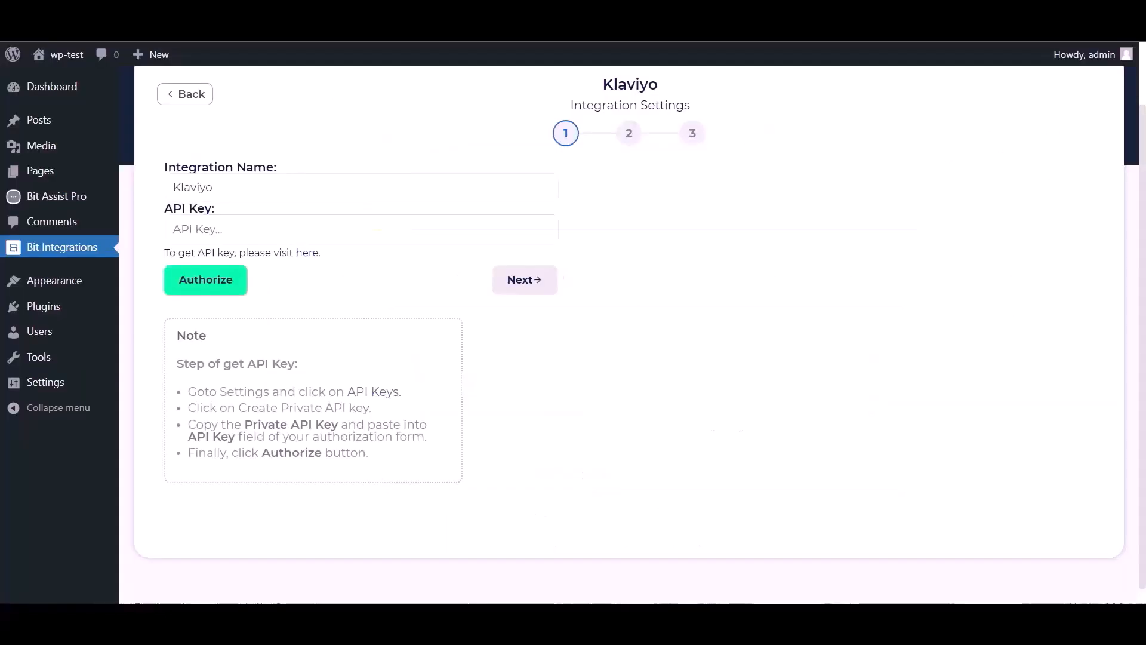
click(361, 229)
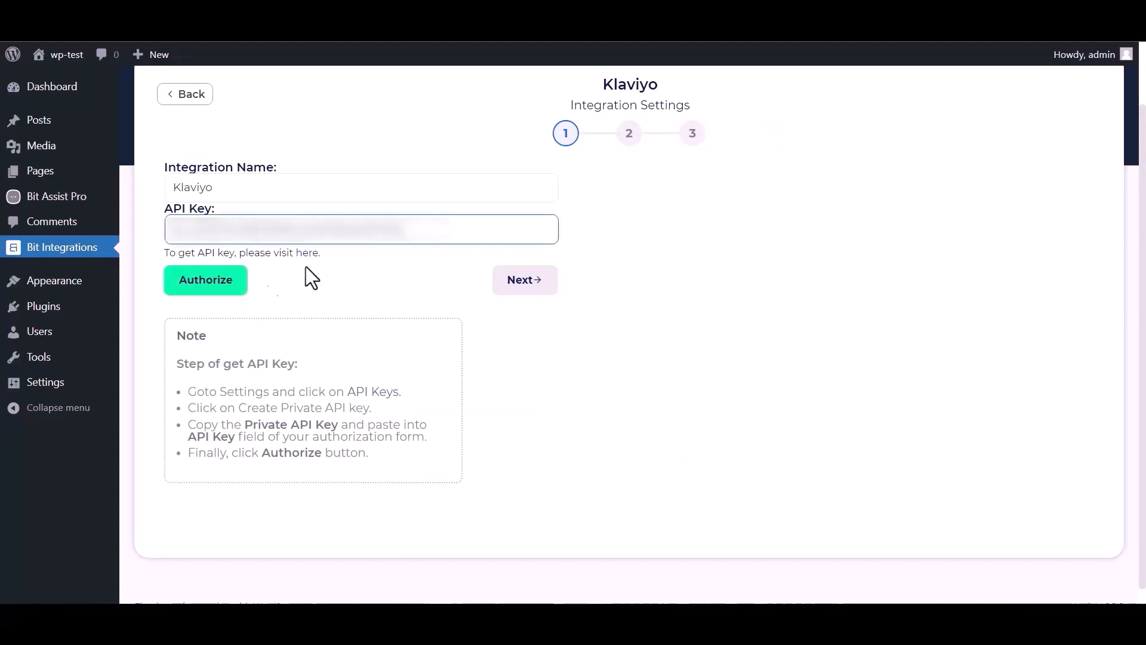
click(206, 279)
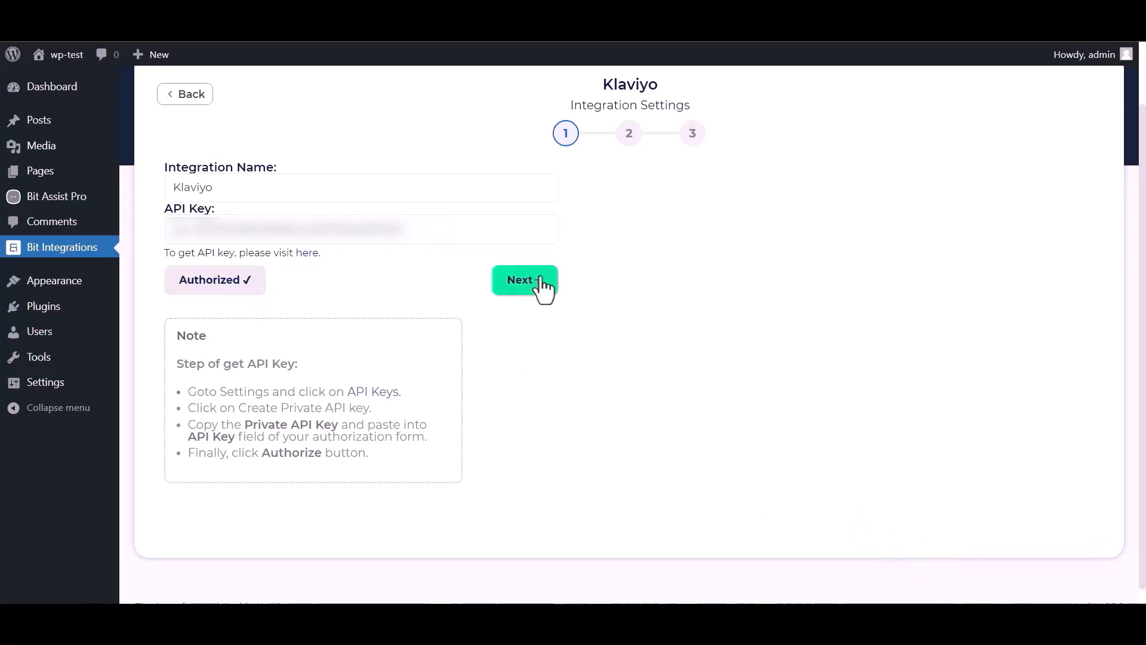
Step: Select the sarowar list, map Email→Email and Name→First Name, and continue to success
click(526, 279)
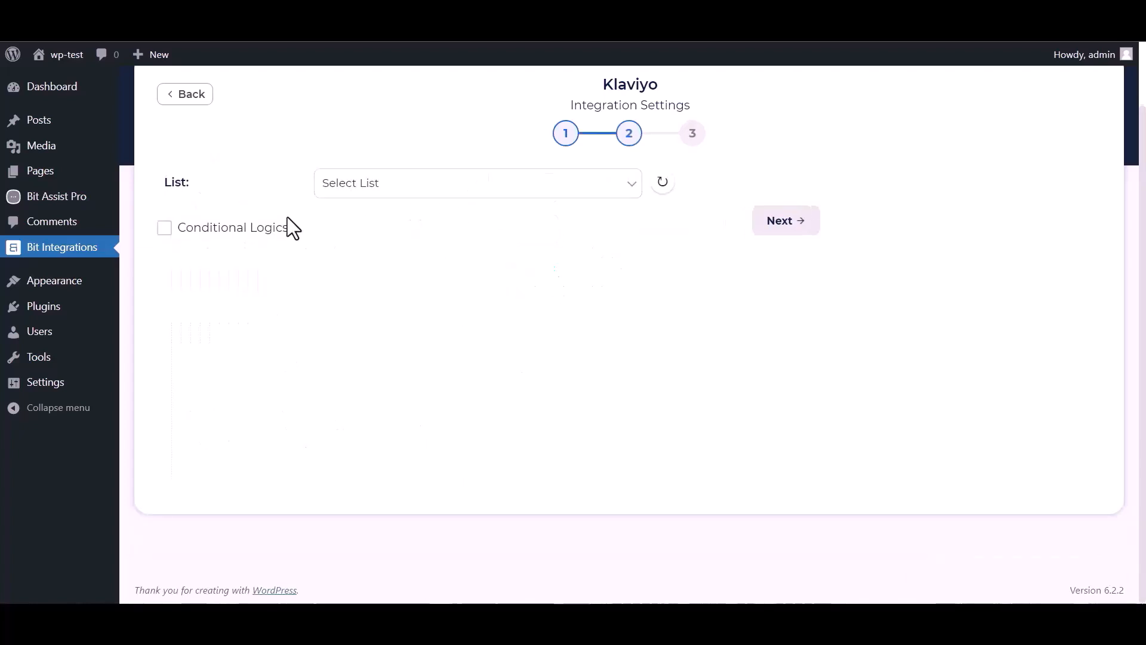
click(477, 183)
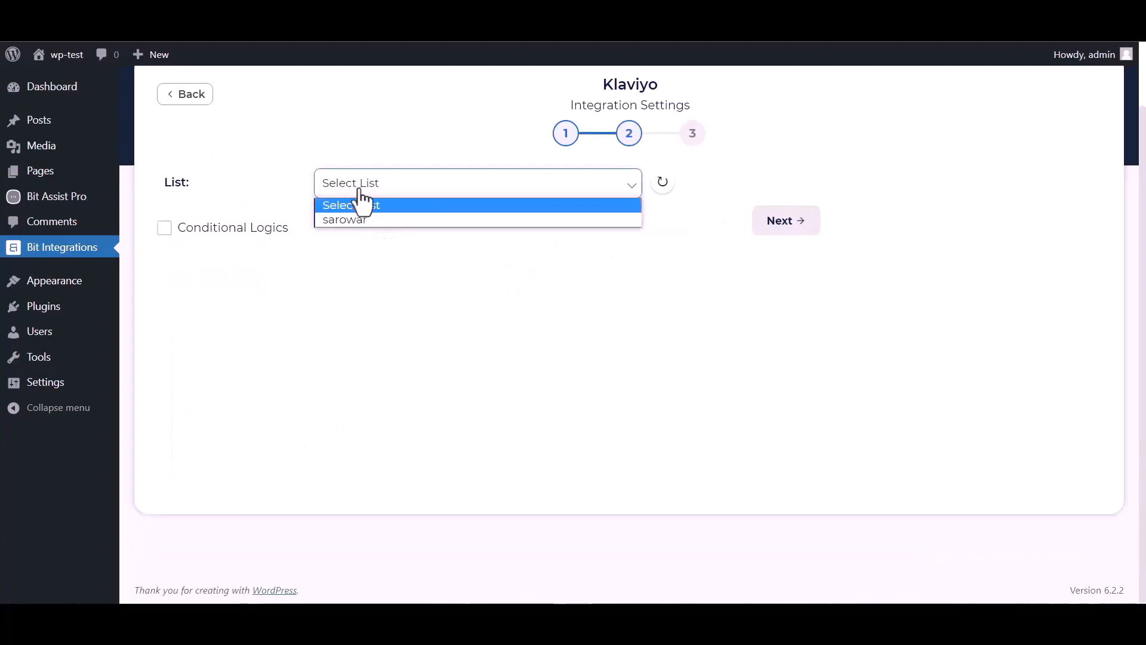
click(343, 220)
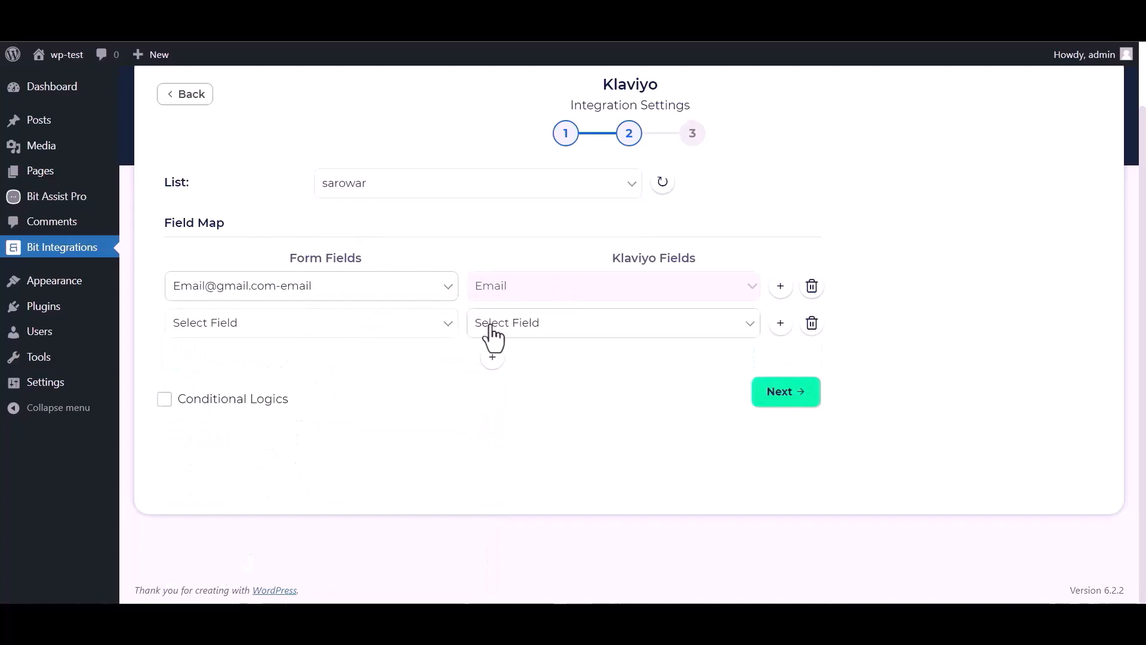
click(311, 322)
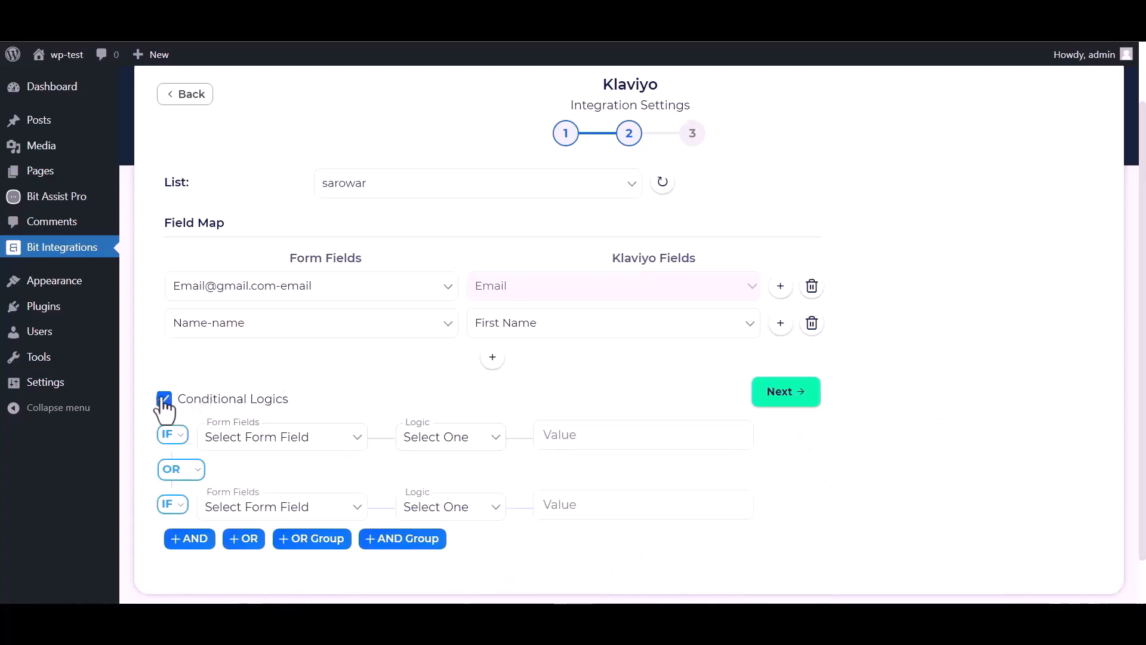
click(786, 392)
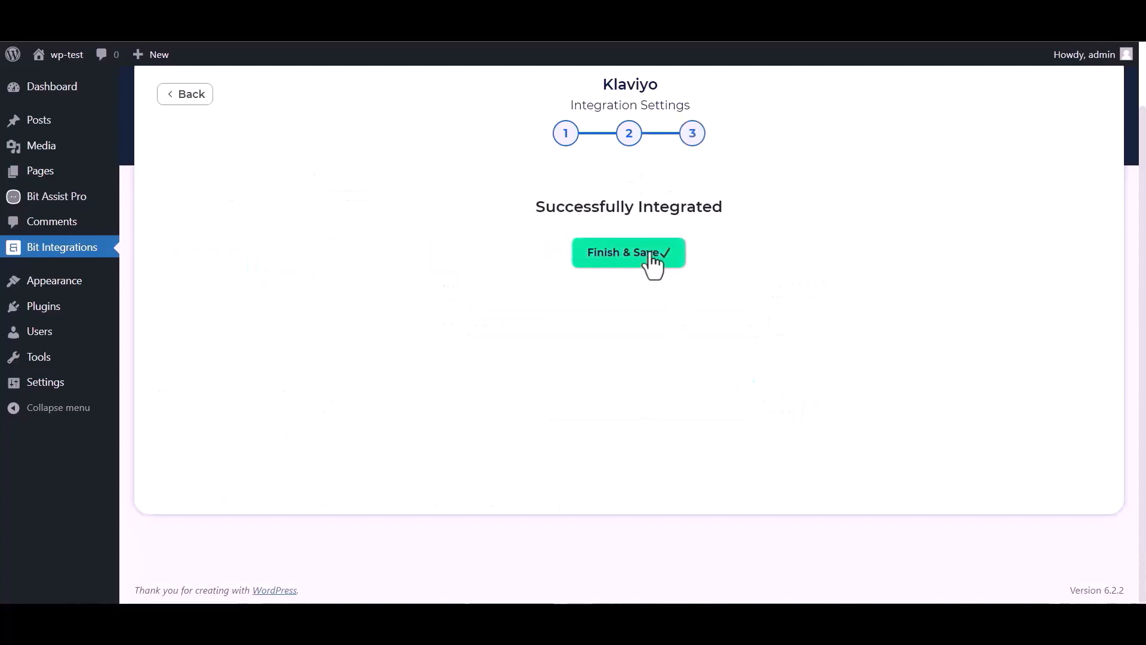
Step: Finish and save the integration, then show All Contacts in FluentCRM
click(627, 252)
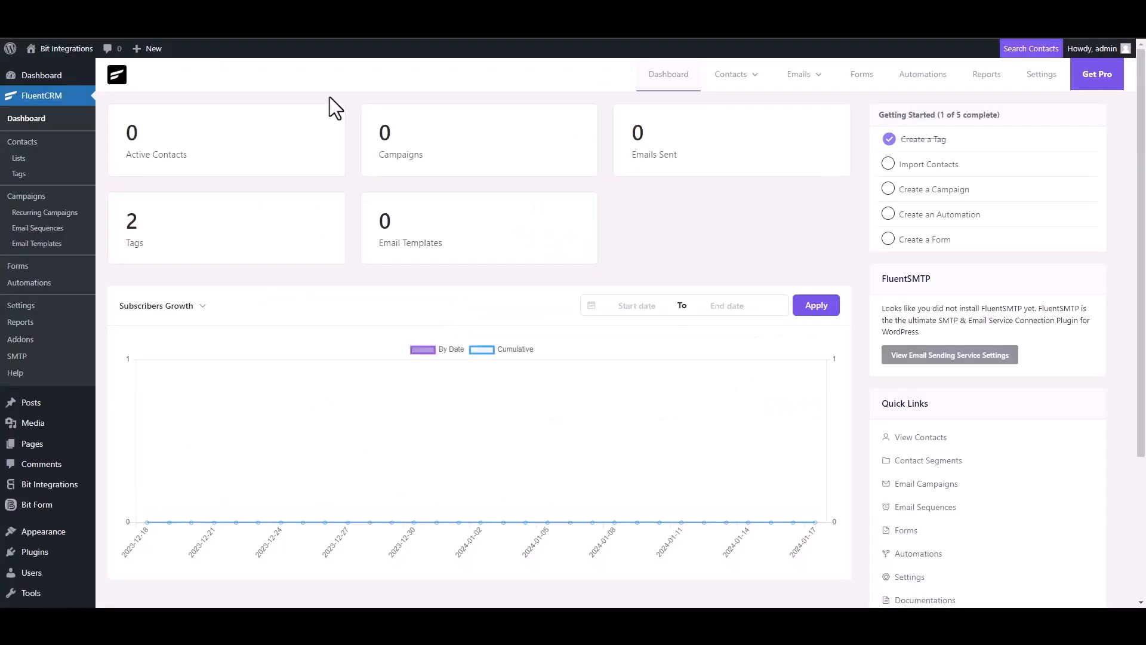
mouse_move(420, 97)
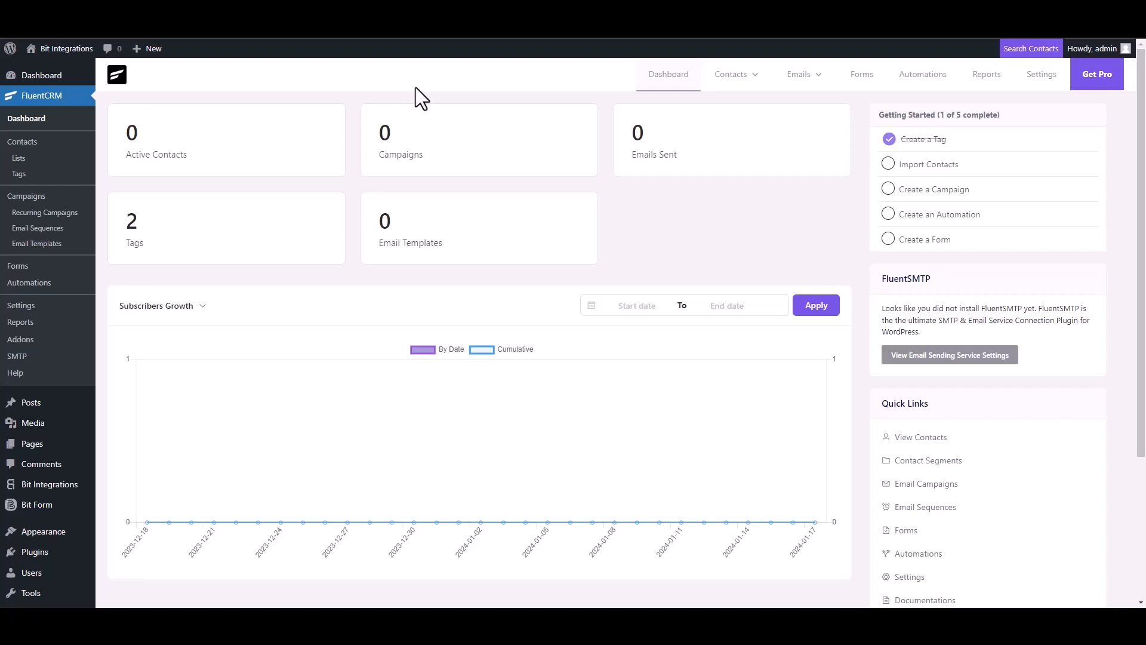
click(731, 74)
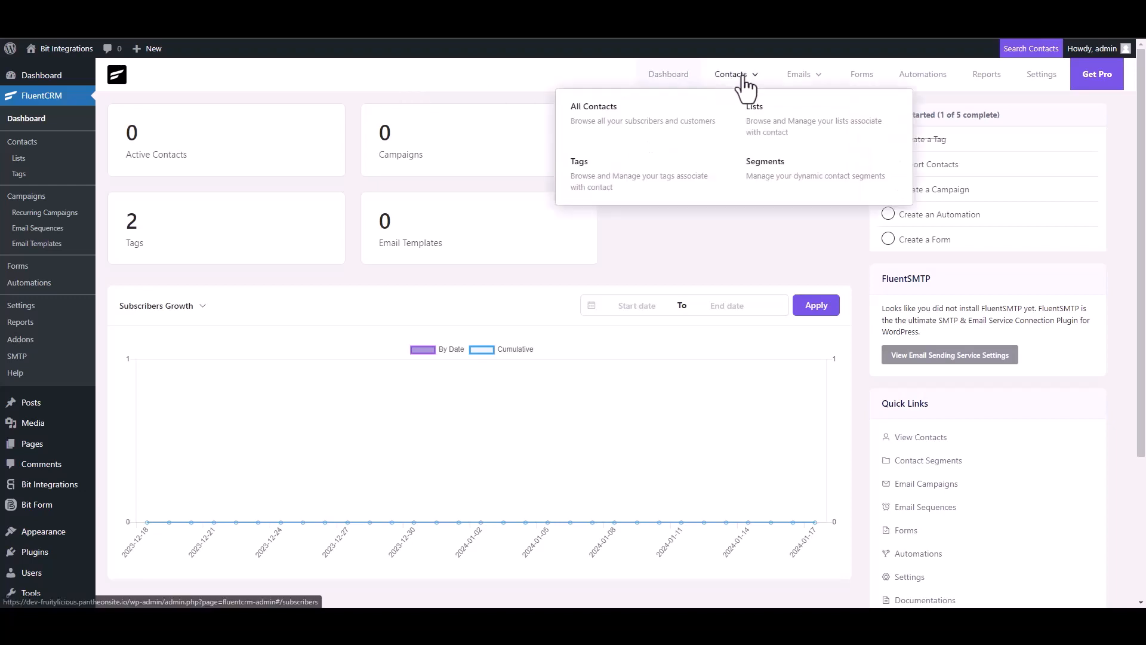
click(593, 107)
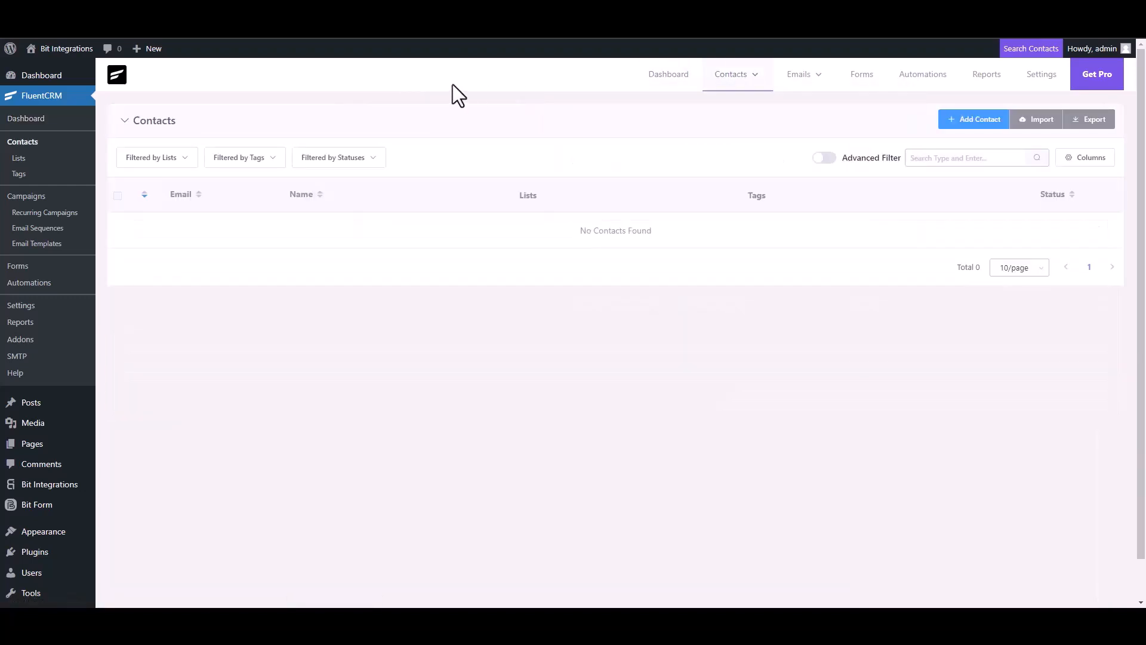
click(973, 119)
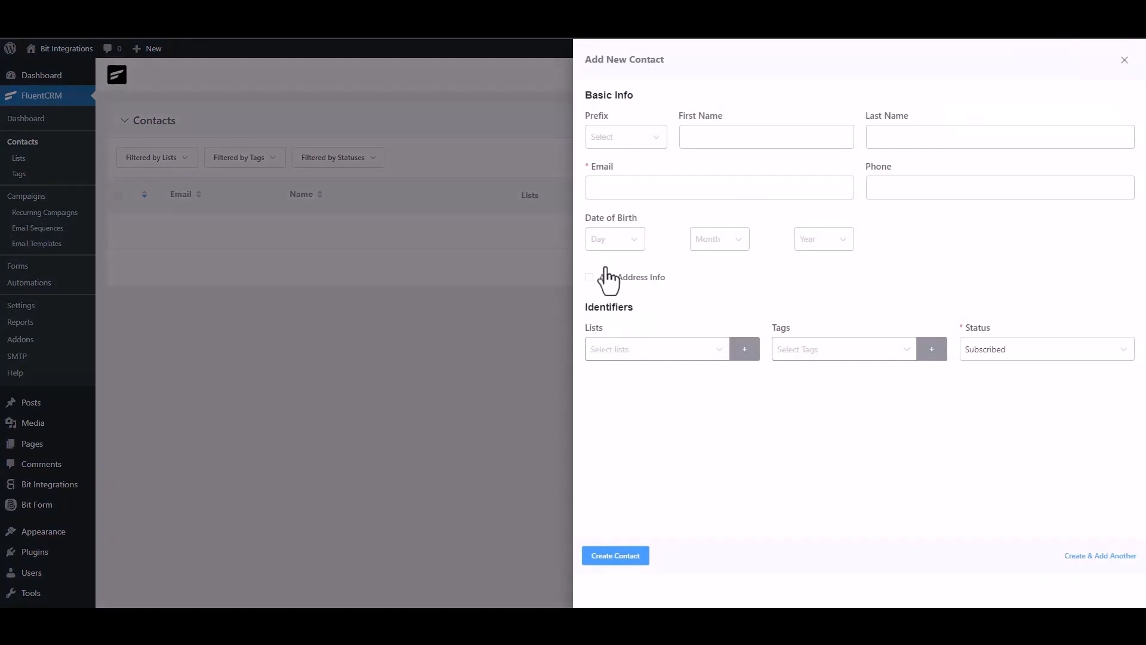
click(765, 136)
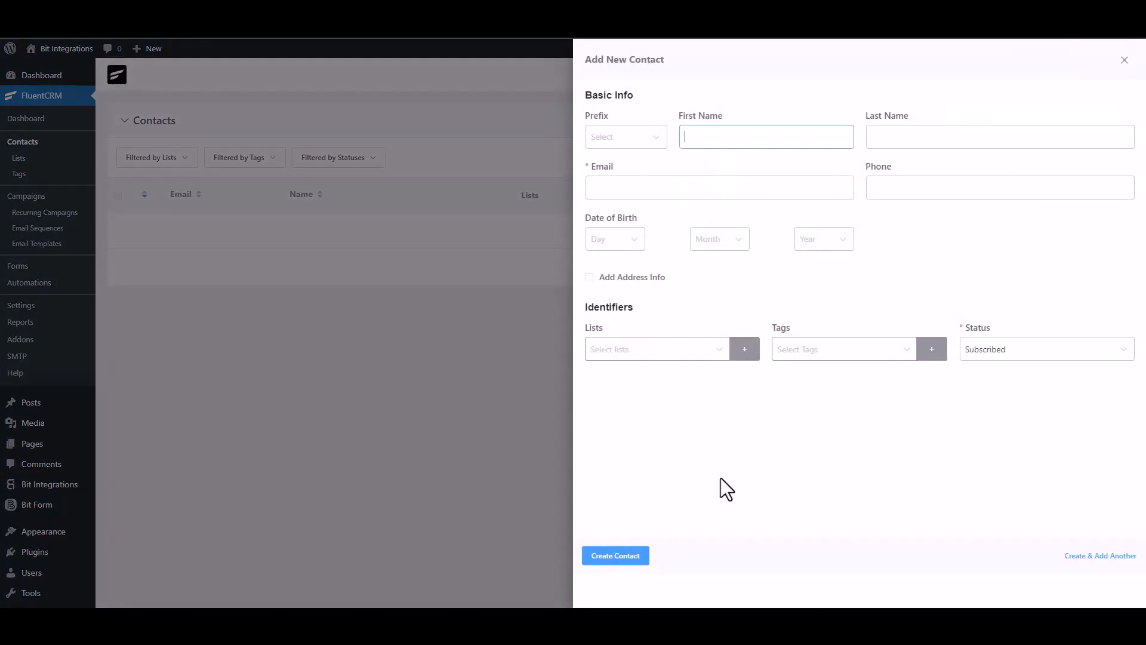
text(Bit)
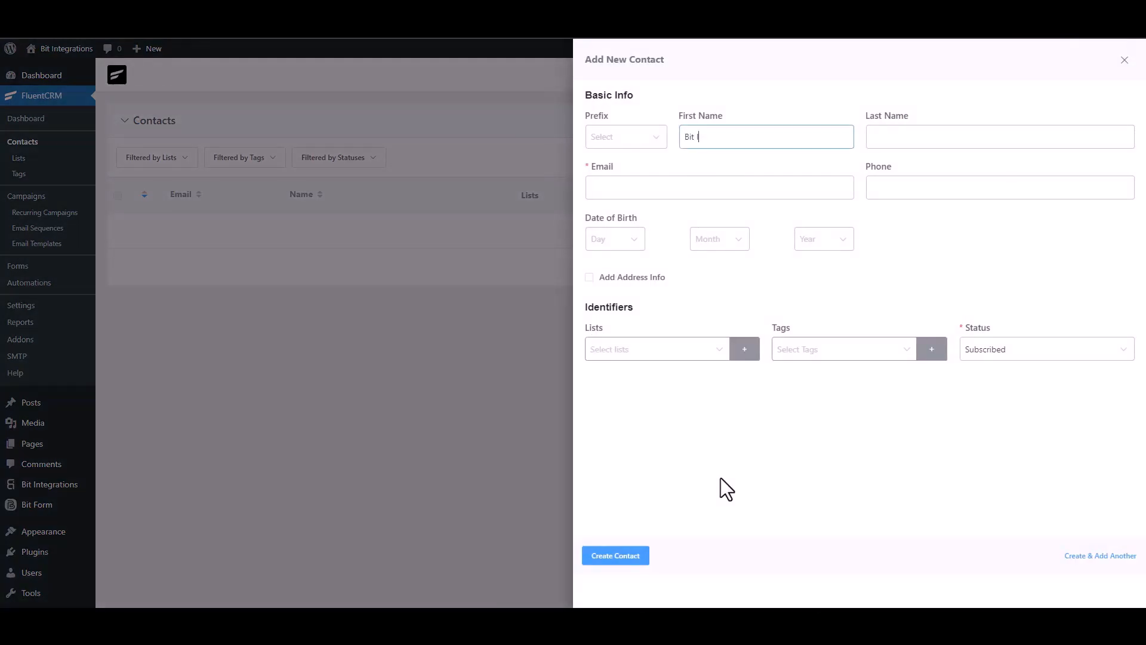
text(Integratio)
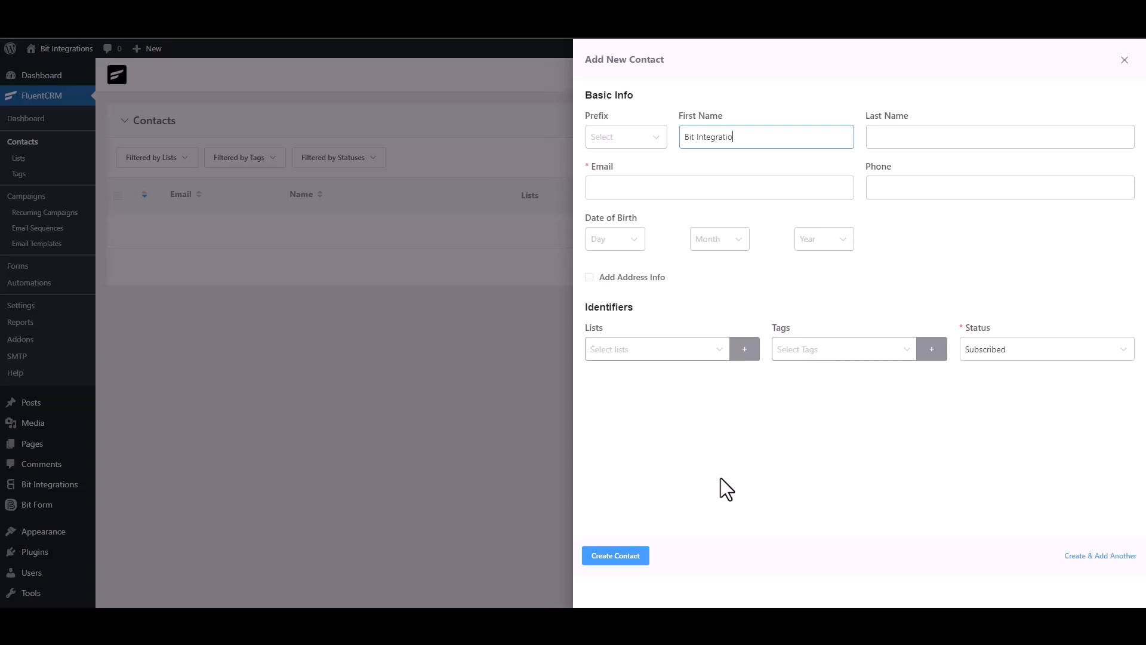
click(717, 187)
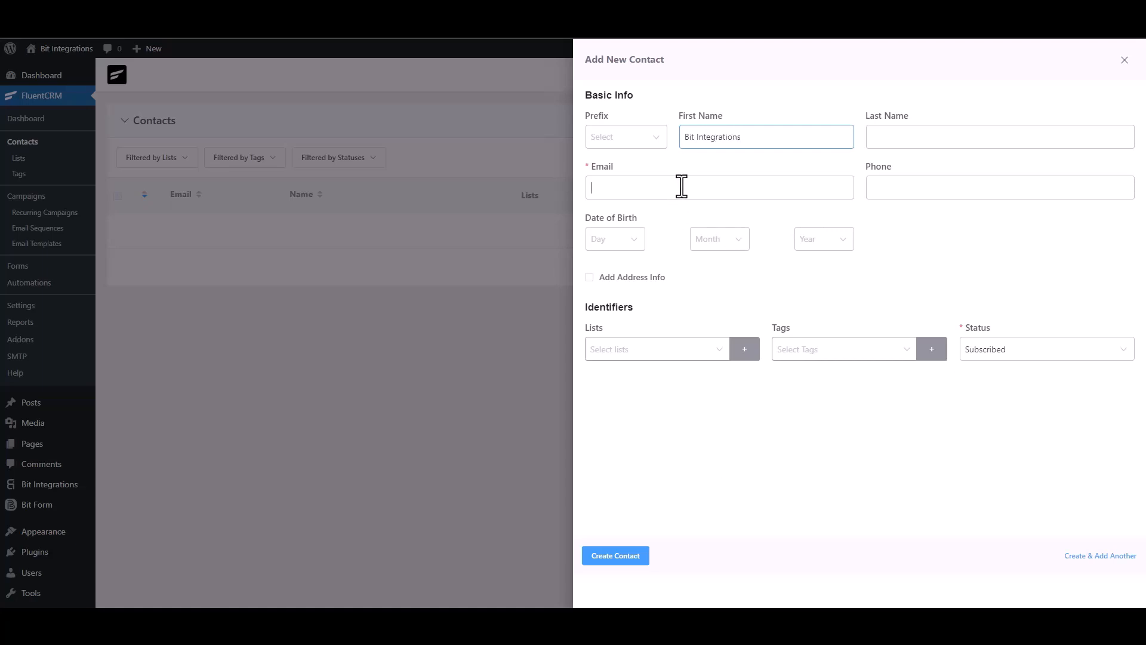
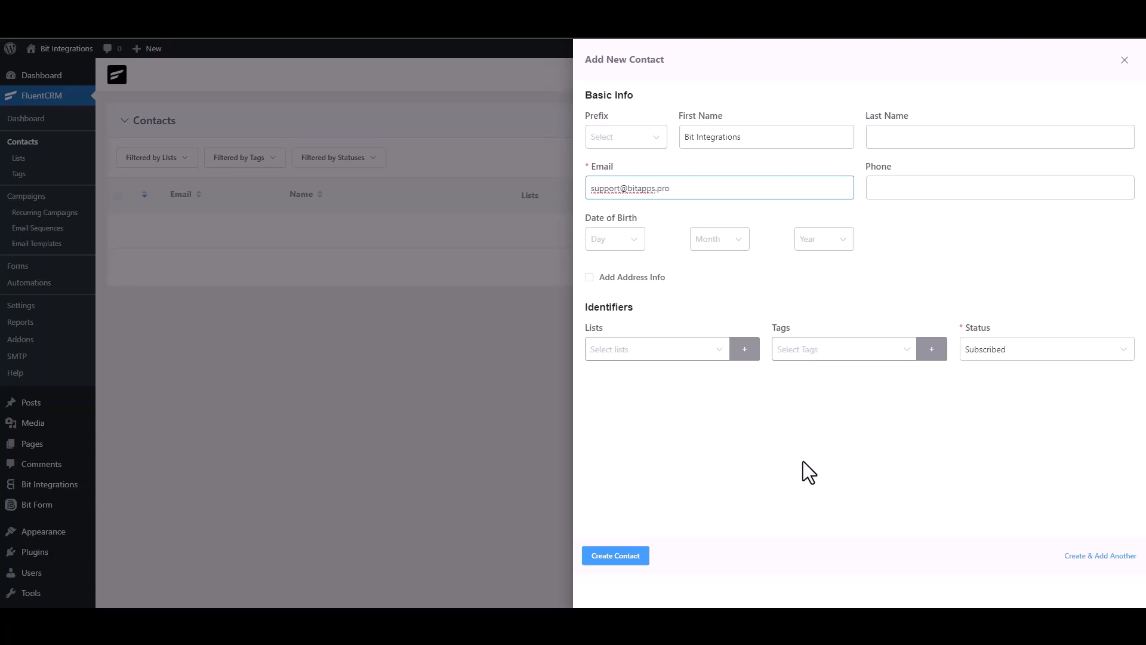
Step: Enter phone 444555666 and move on to the contact's tags
click(998, 188)
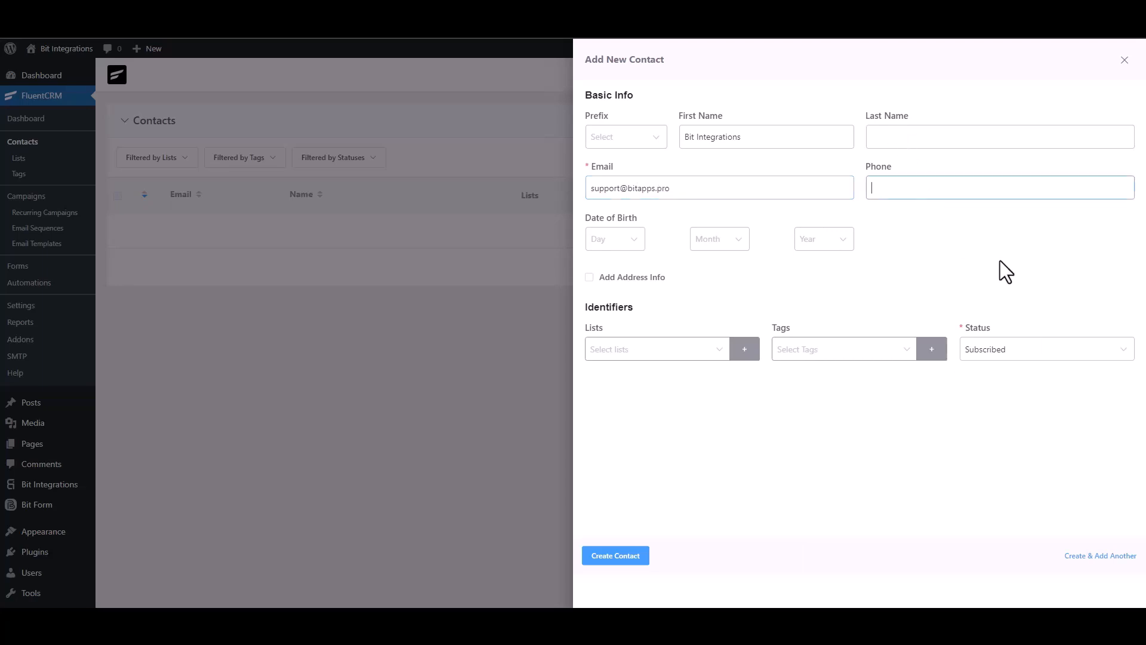
text(444555666)
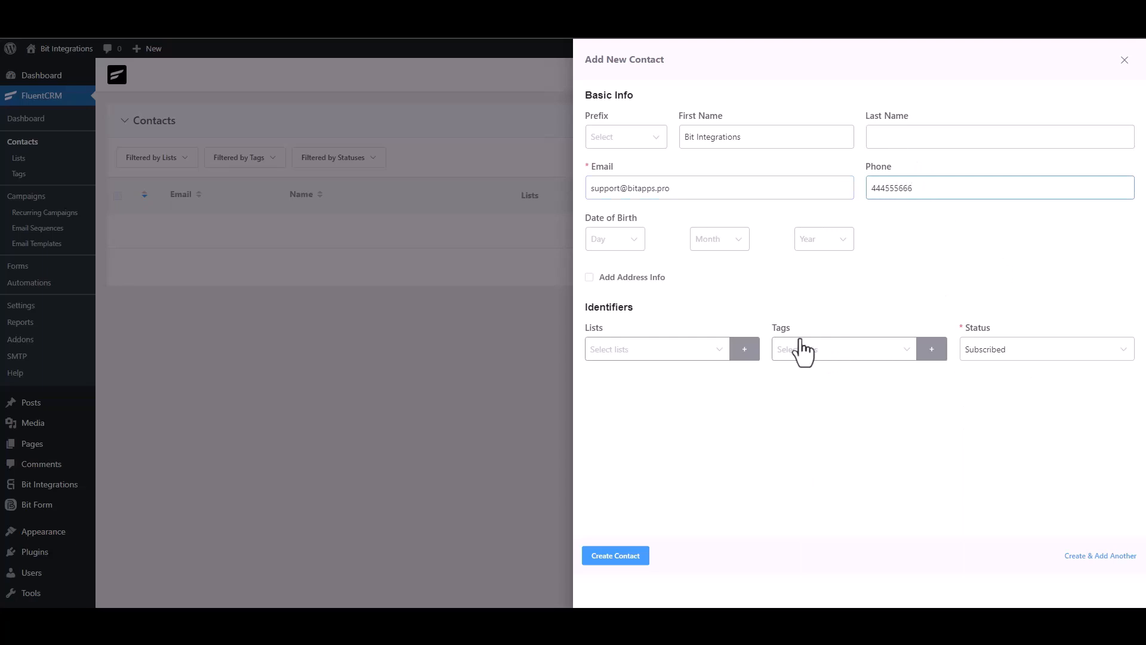
click(615, 555)
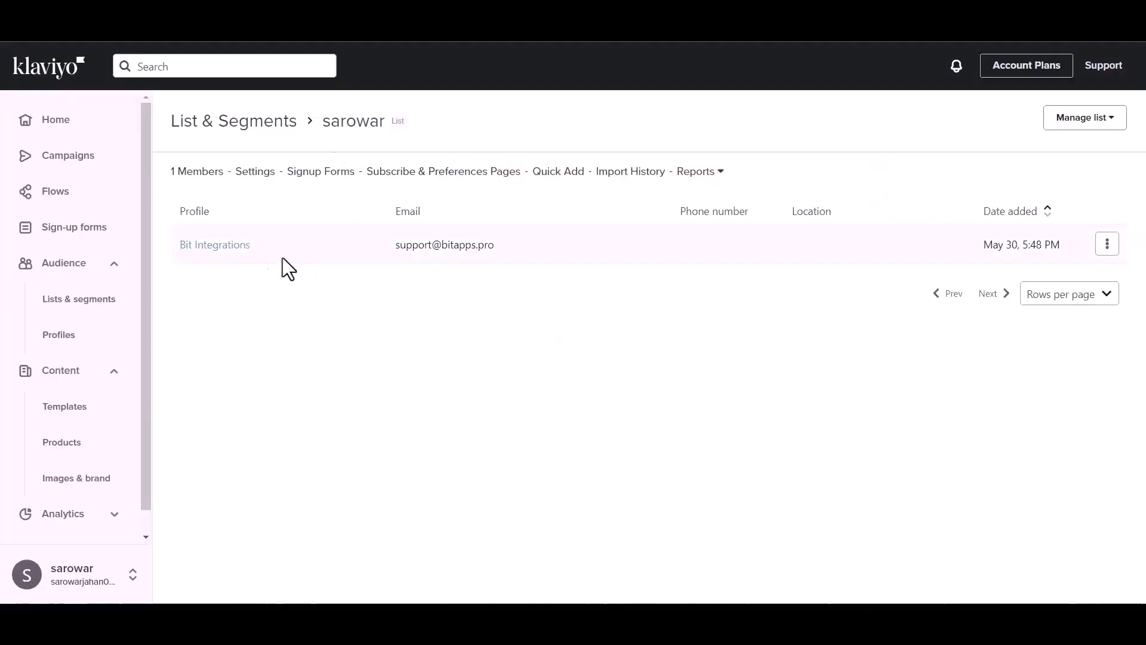
mouse_move(532, 351)
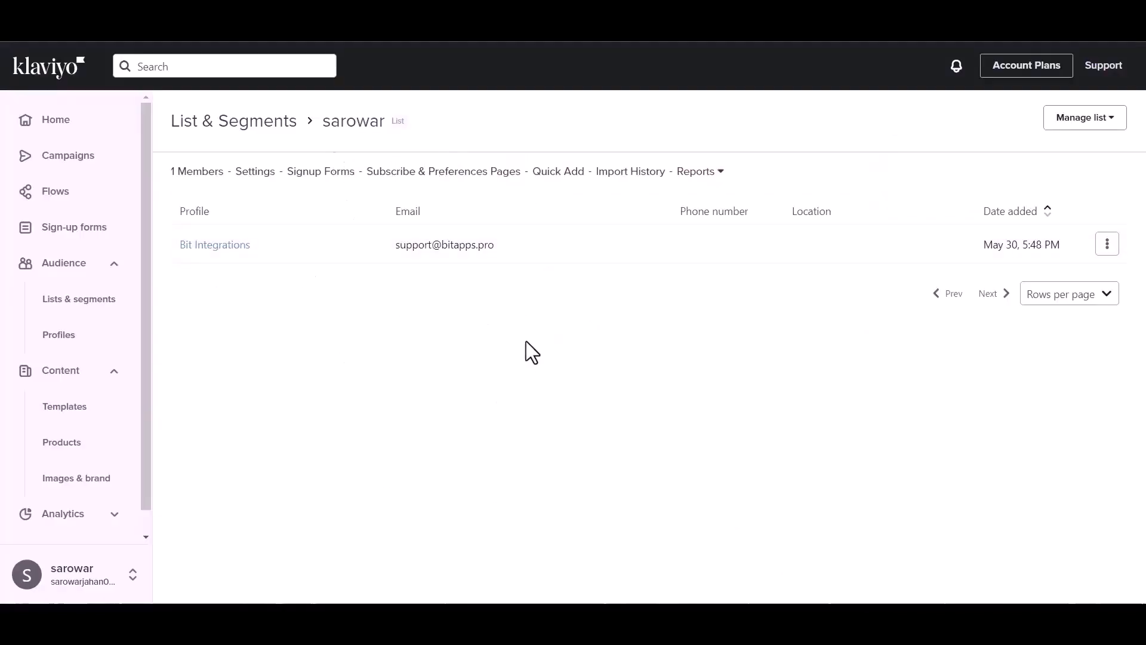